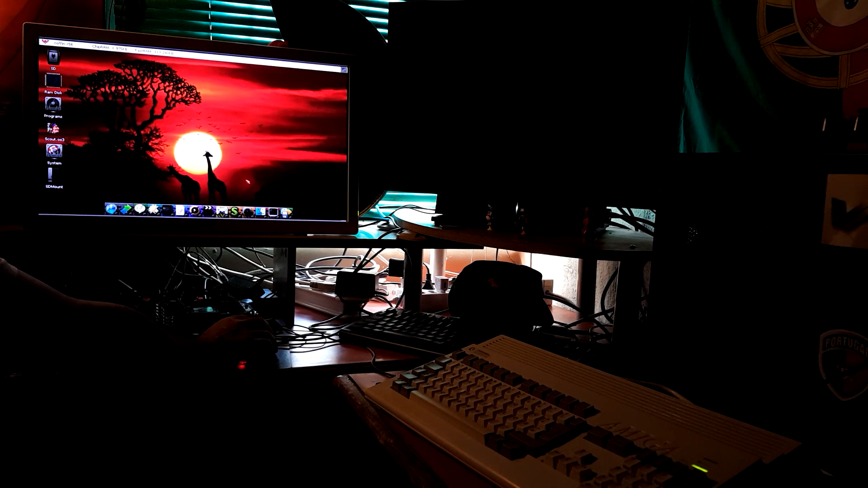
# - Open S:WHDLoad.prefs in EditPad from the Workbench
pyautogui.click(190, 56)
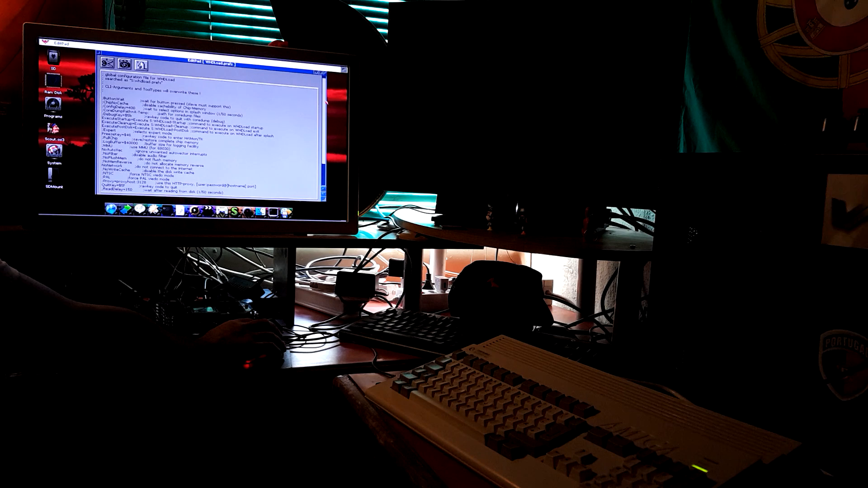
# - Scroll down through the WHDLoad.prefs option lines
pyautogui.scroll(-3)
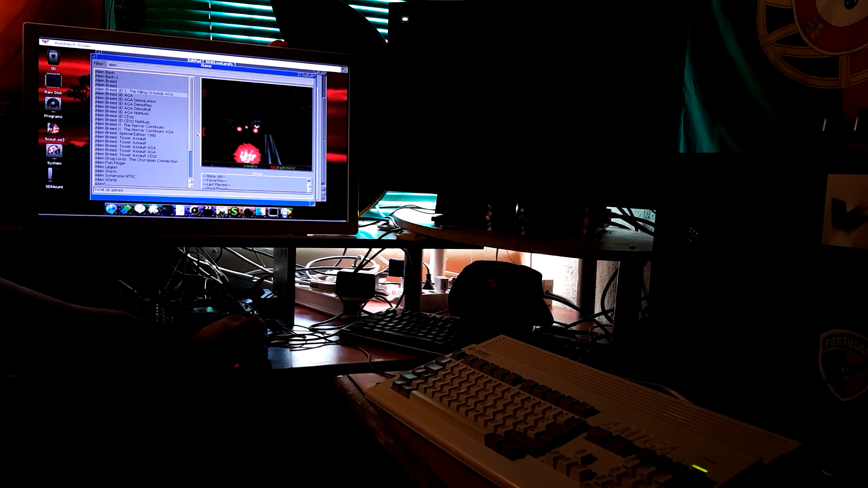
# - Launch Alien Breed 3D from the iGame list filtered to 'alien'
pyautogui.doubleClick(127, 94)
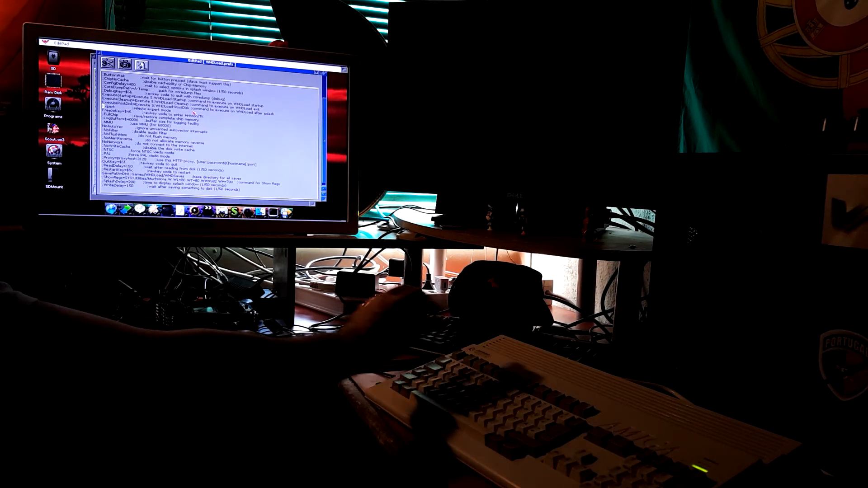
# - Uncomment the Expert line in WHDLoad.prefs, then launch Alien Breed 3D to get the WHDLoad splash with option buttons
pyautogui.click(152, 63)
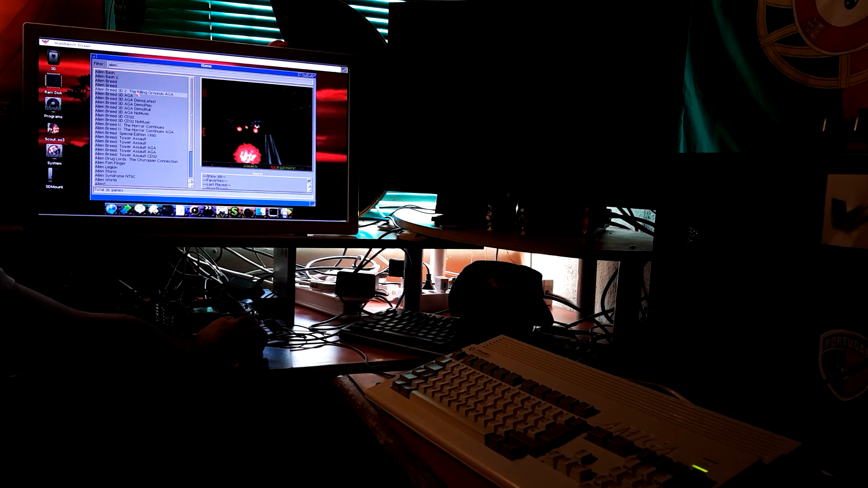
pyautogui.doubleClick(128, 95)
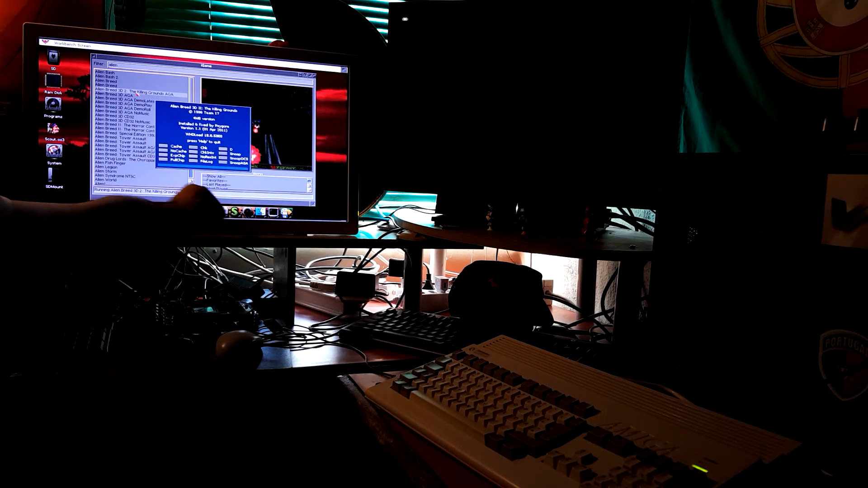